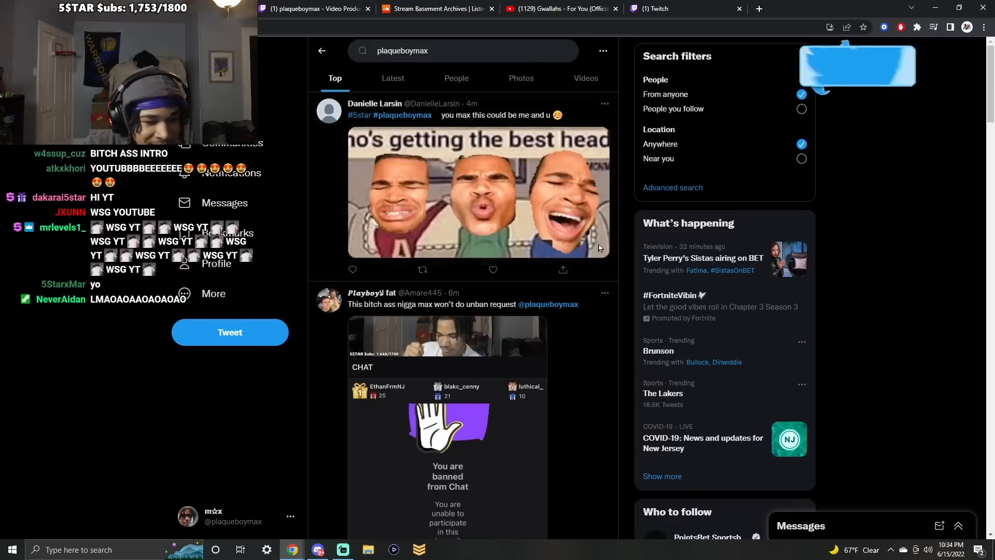
Browse the plaqueboymax search results and open the tweet praising the 5$tar community
{"action": "scroll", "scroll_direction": "down", "scroll_amount": 3}
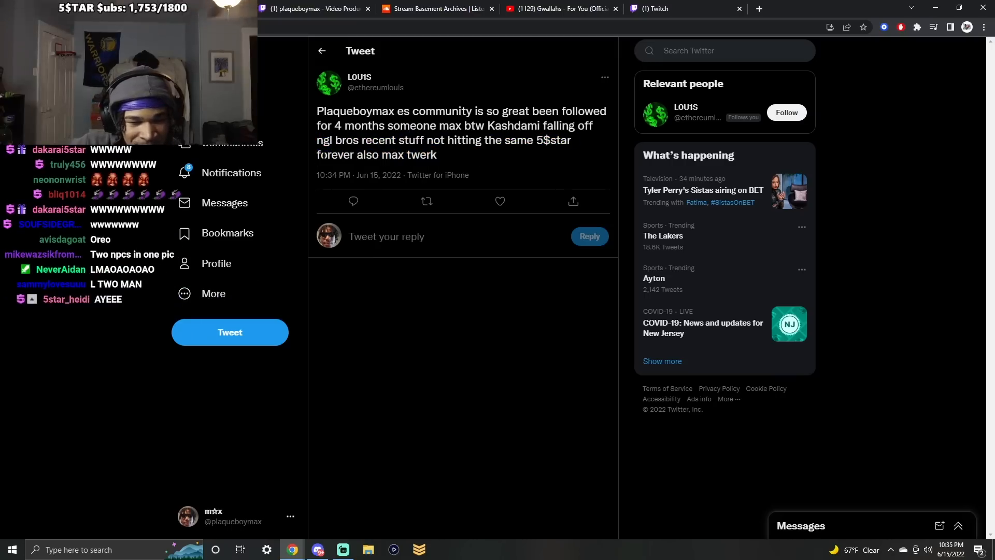
{"action": "left_click_drag", "start_coordinate": [343, 155], "coordinate": [436, 155]}
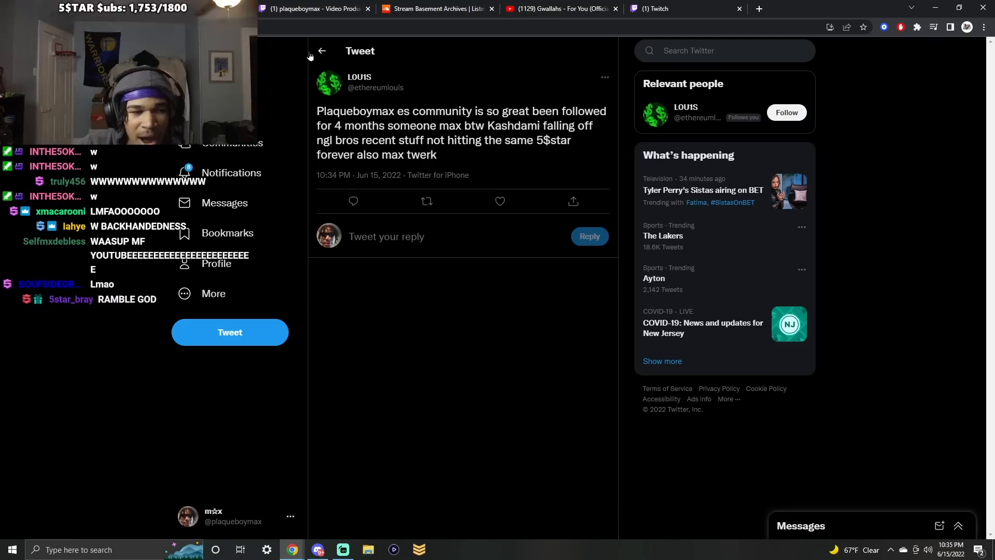
Go back to the plaqueboymax results and scroll through more fan tweets toward a user's profile photo
{"action": "left_click", "coordinate": [322, 51]}
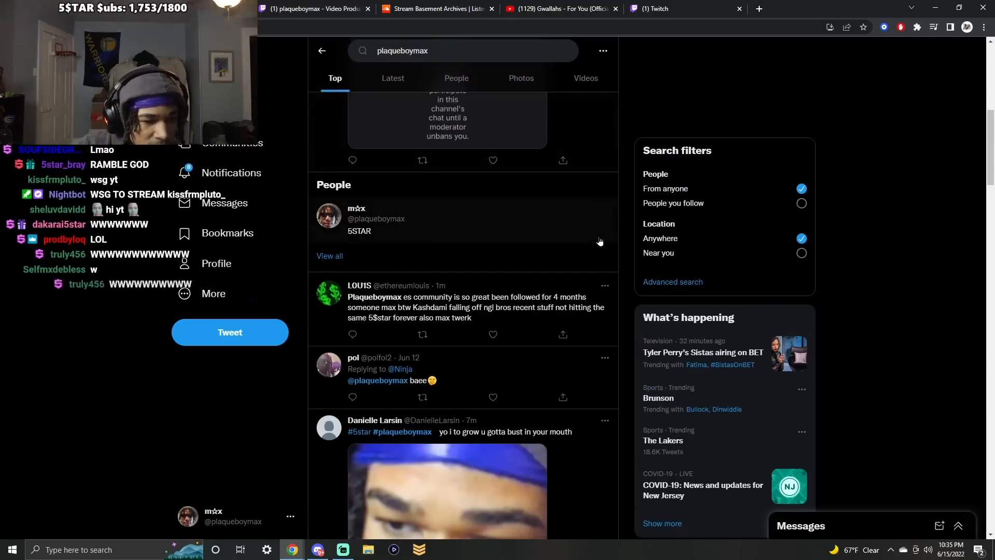
{"action": "scroll", "scroll_direction": "down", "scroll_amount": 3}
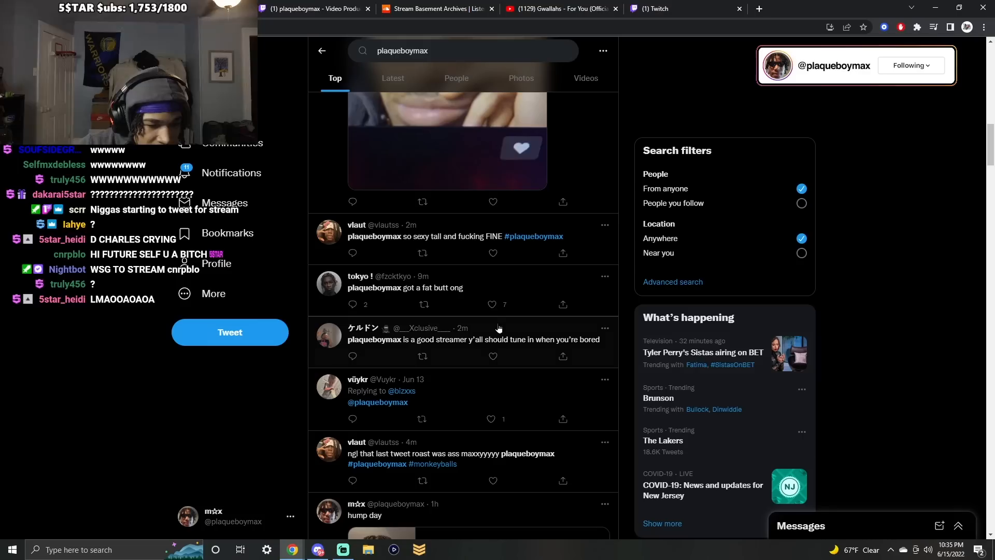
{"action": "scroll", "scroll_direction": "down", "scroll_amount": 3}
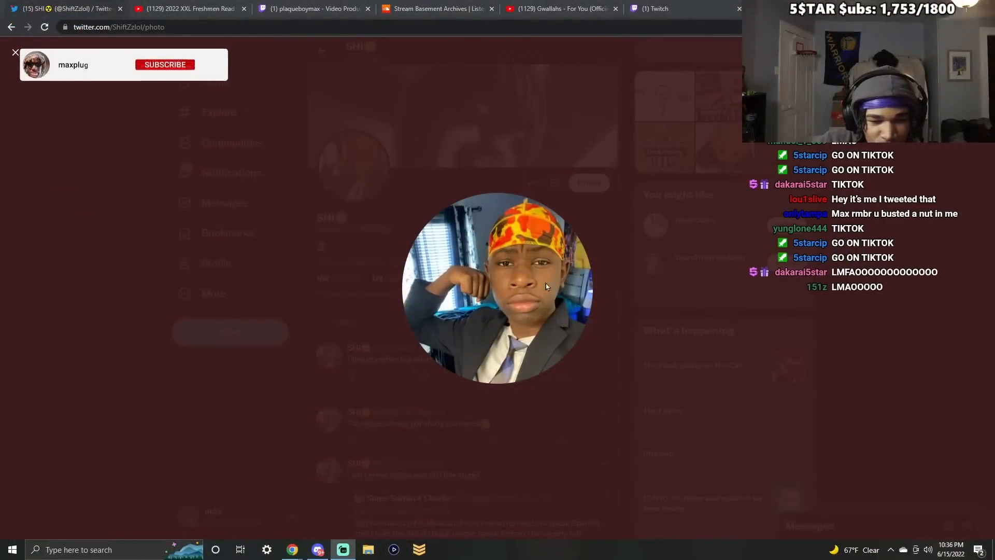
Close the profile photo, view the 5-star card drawing full size, then return to the search results
{"action": "left_click", "coordinate": [165, 64]}
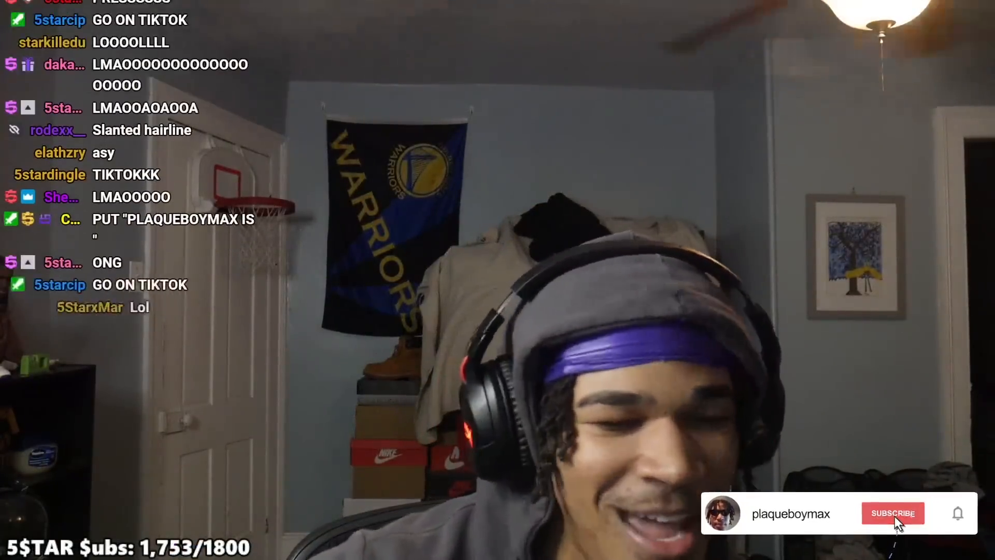
{"action": "left_click", "coordinate": [893, 513]}
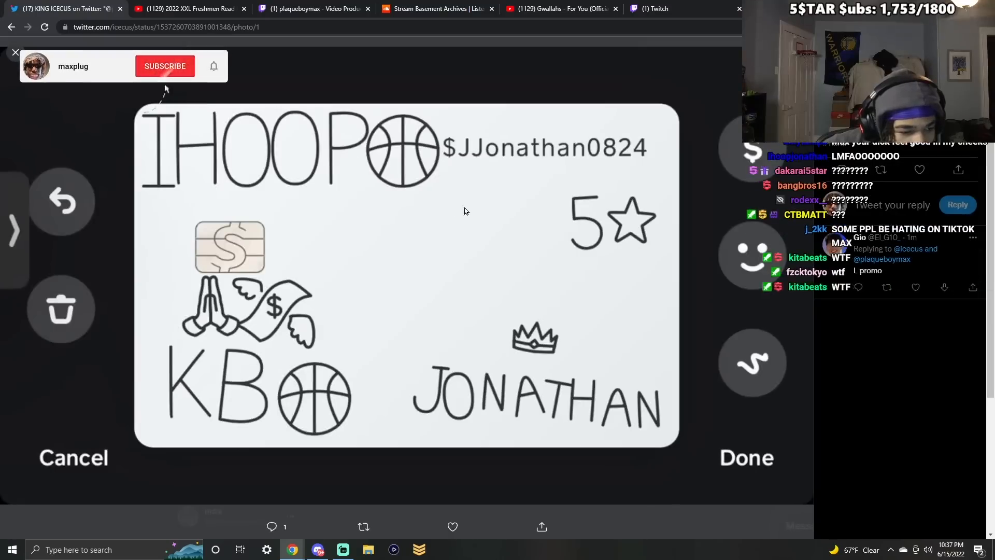
{"action": "left_click", "coordinate": [165, 65]}
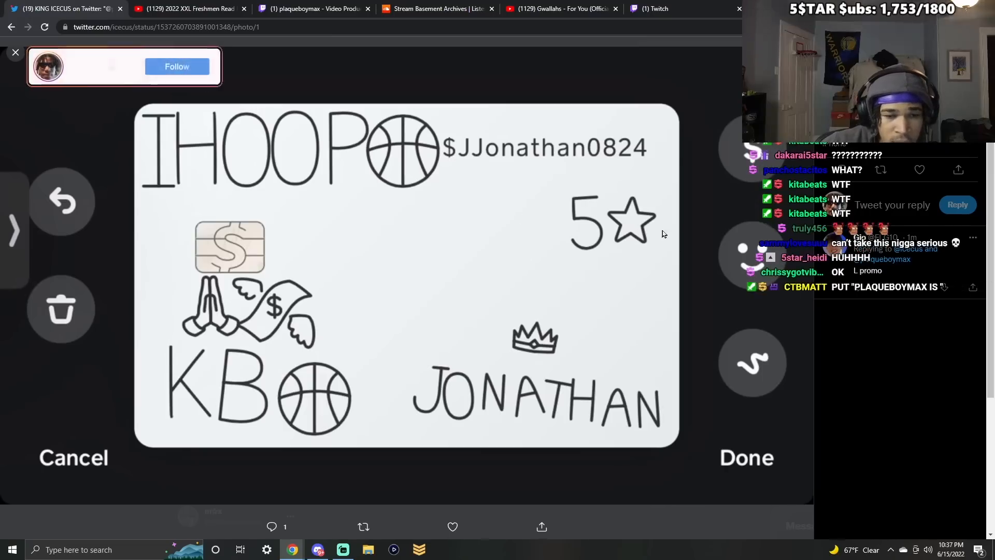
{"action": "left_click", "coordinate": [177, 67]}
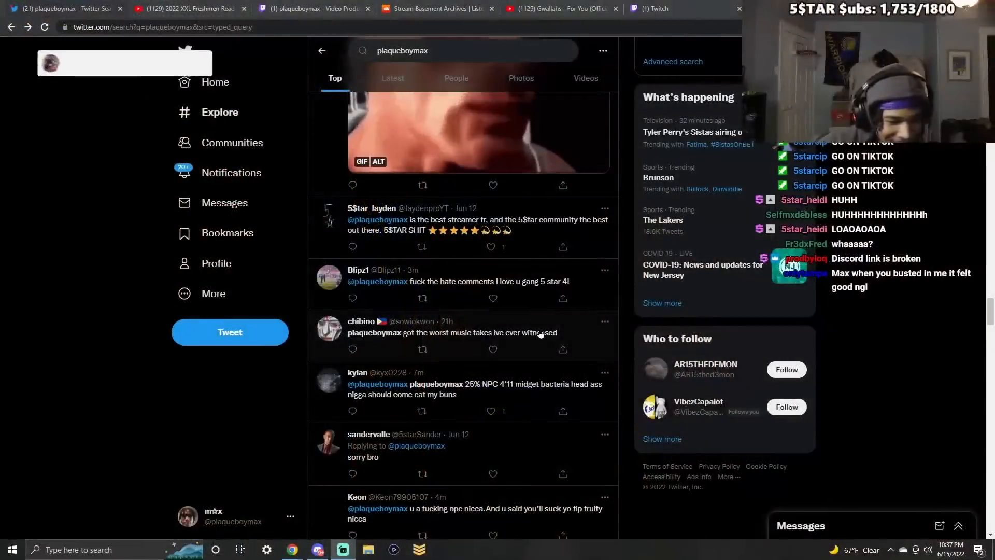
{"action": "left_click", "coordinate": [452, 332]}
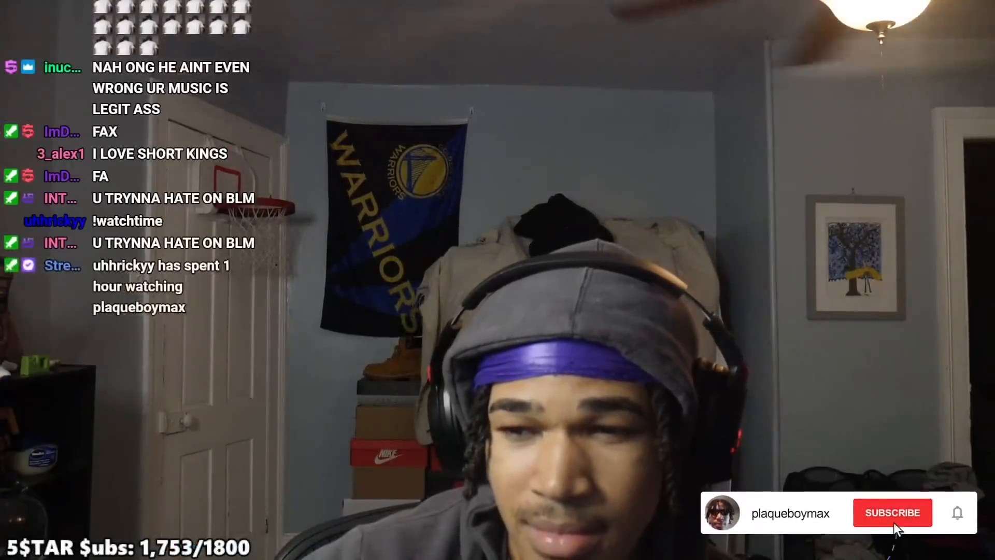
{"action": "left_click", "coordinate": [892, 513]}
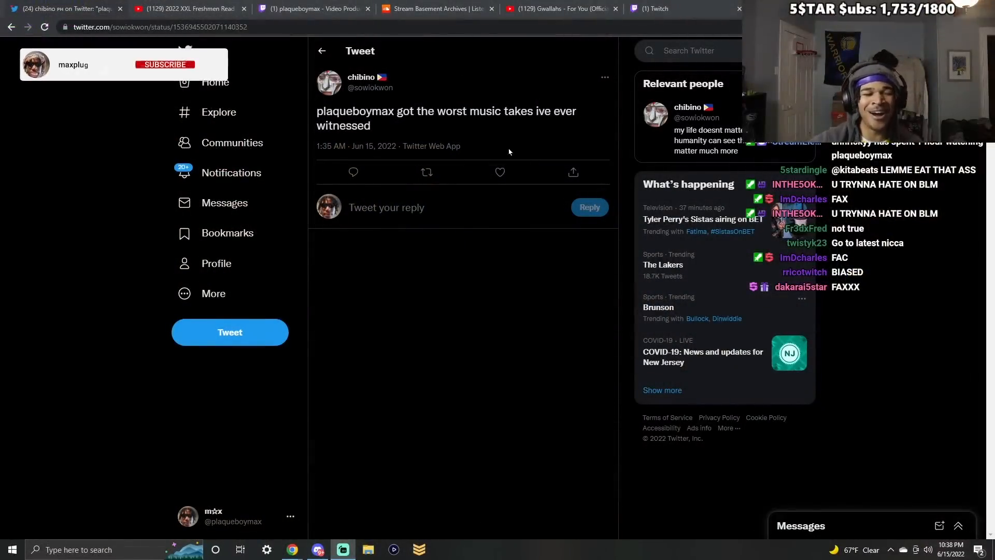
{"action": "left_click", "coordinate": [165, 64]}
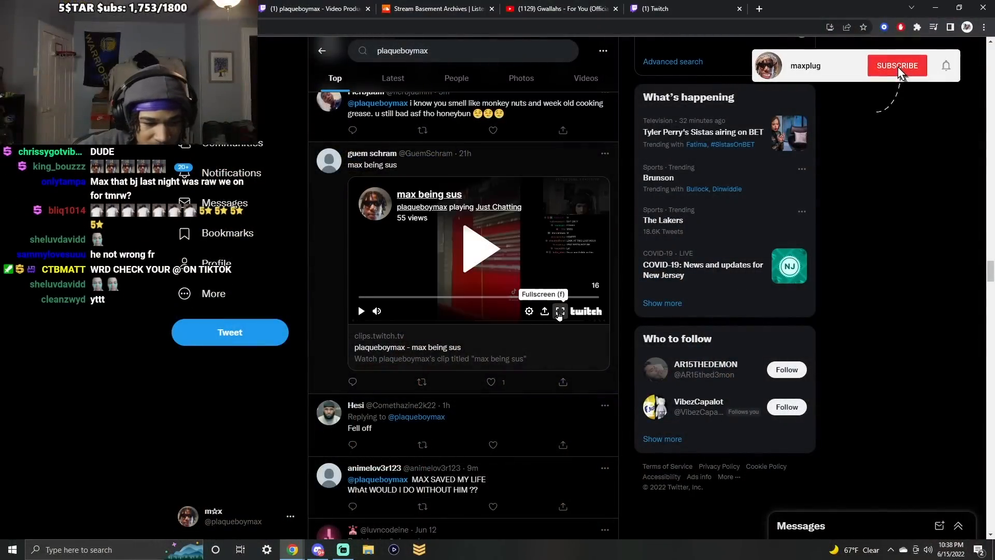
{"action": "left_click", "coordinate": [560, 311]}
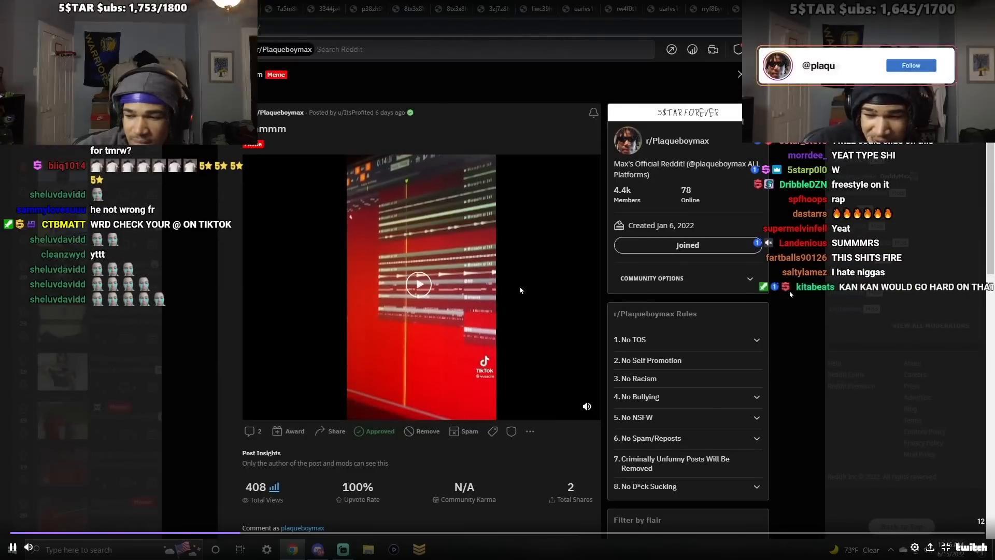
{"action": "left_click", "coordinate": [911, 65]}
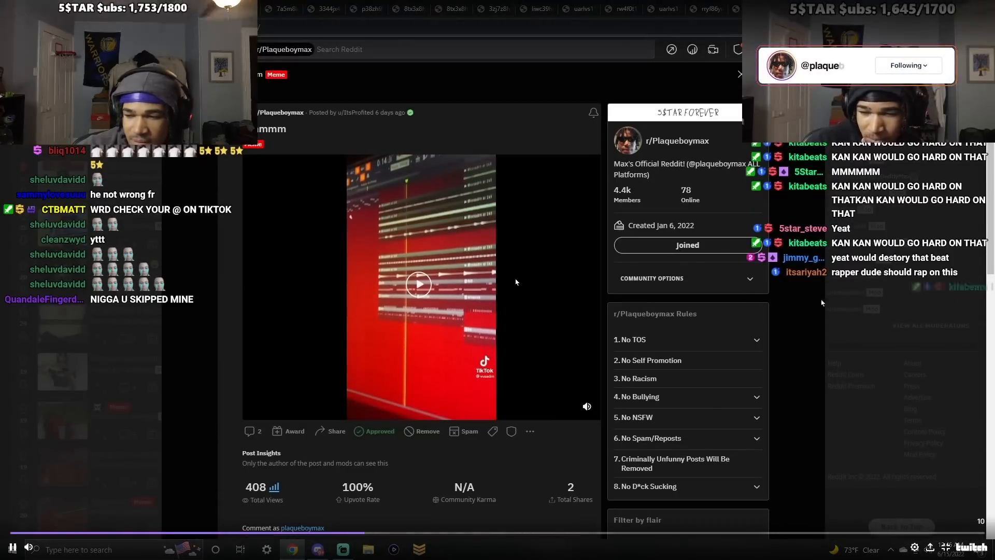
{"action": "scroll", "scroll_direction": "down", "scroll_amount": 3}
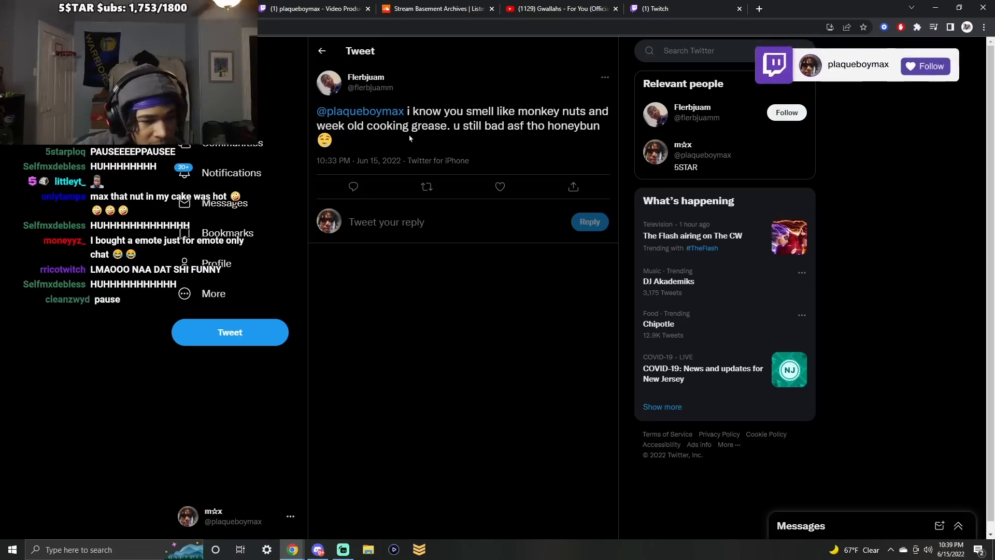
Highlight the end of the monkey nuts reply tweet's text and head back to the results
{"action": "left_click_drag", "start_coordinate": [477, 126], "coordinate": [564, 126]}
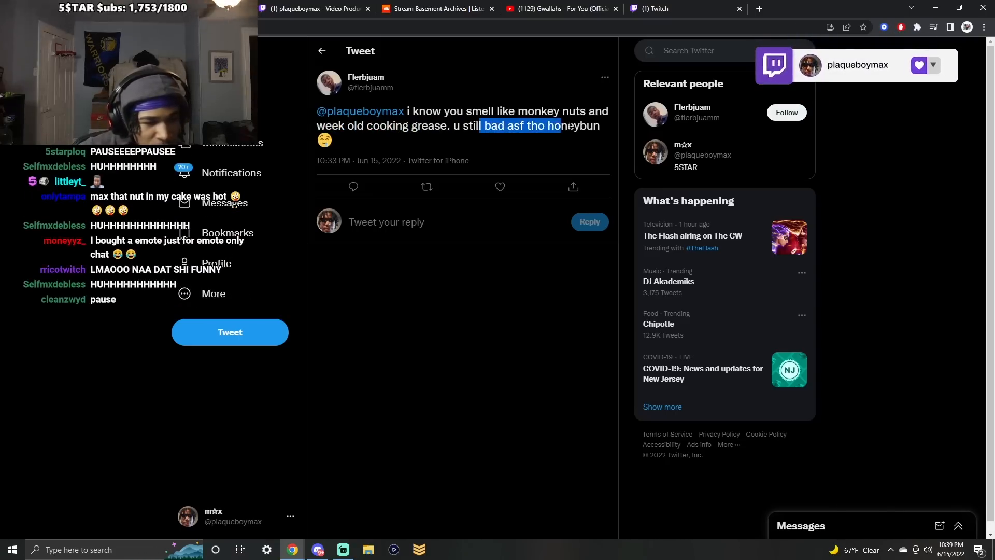
{"action": "left_click", "coordinate": [322, 50]}
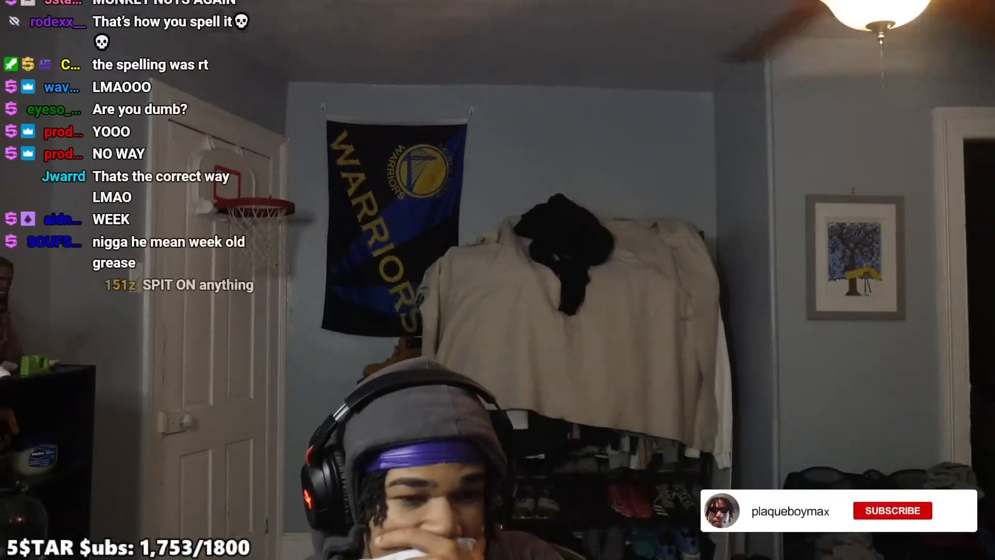
Open the Knotti tweet mentioning the streamer on its own page
{"action": "left_click", "coordinate": [893, 510]}
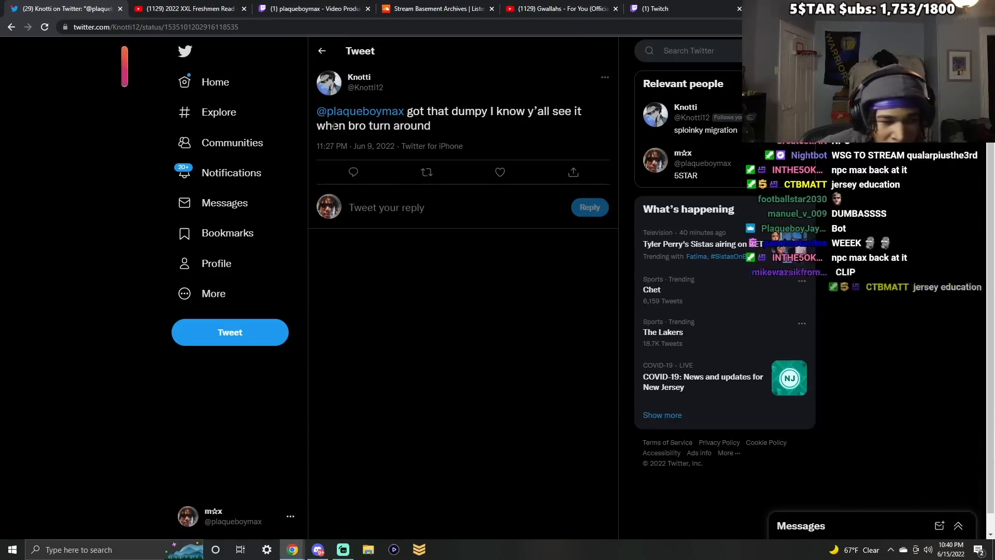
{"action": "mouse_move", "coordinate": [329, 83]}
{"action": "type", "text": "plaqueboymax"}
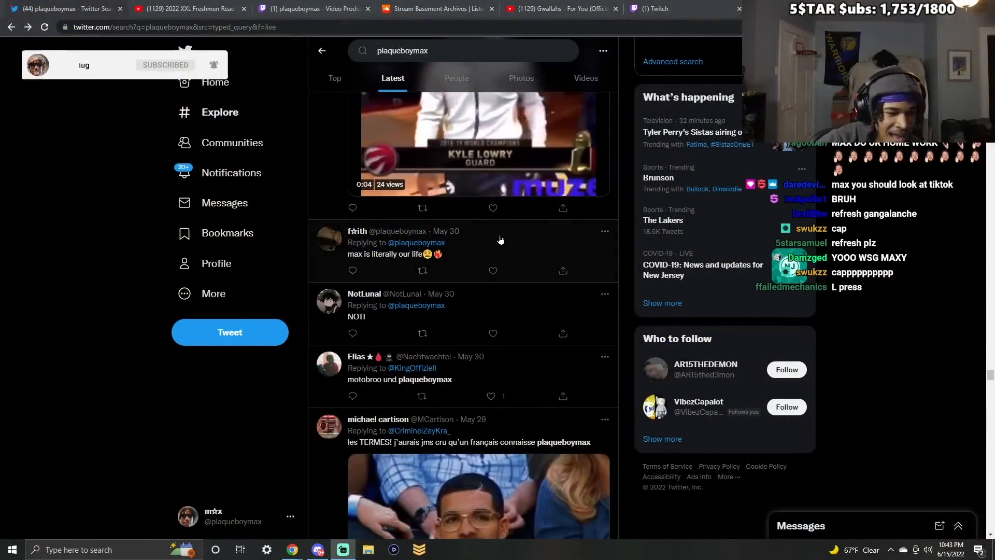
Scroll the Latest results to the brodie thread about song-reaction videos
{"action": "scroll", "scroll_direction": "down", "scroll_amount": 3}
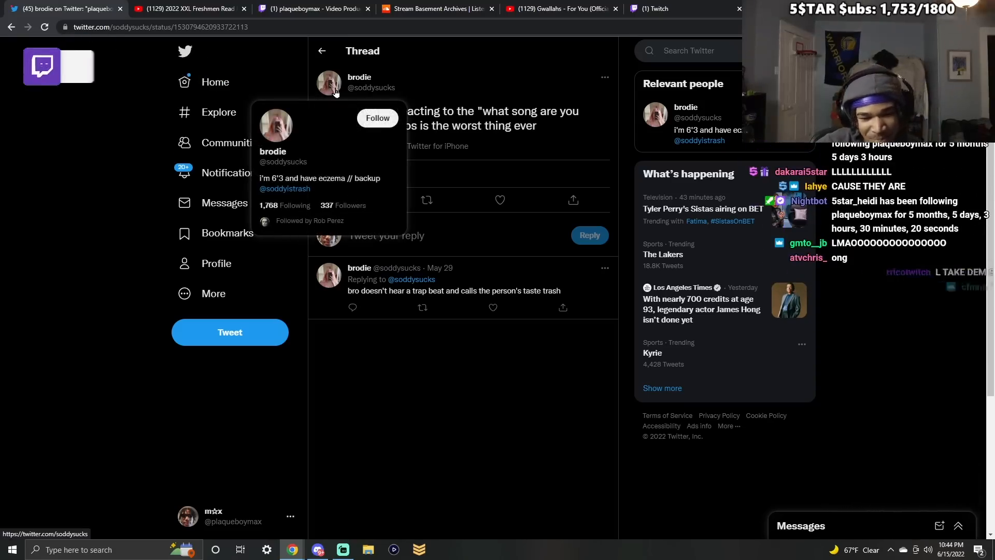
{"action": "mouse_move", "coordinate": [327, 83]}
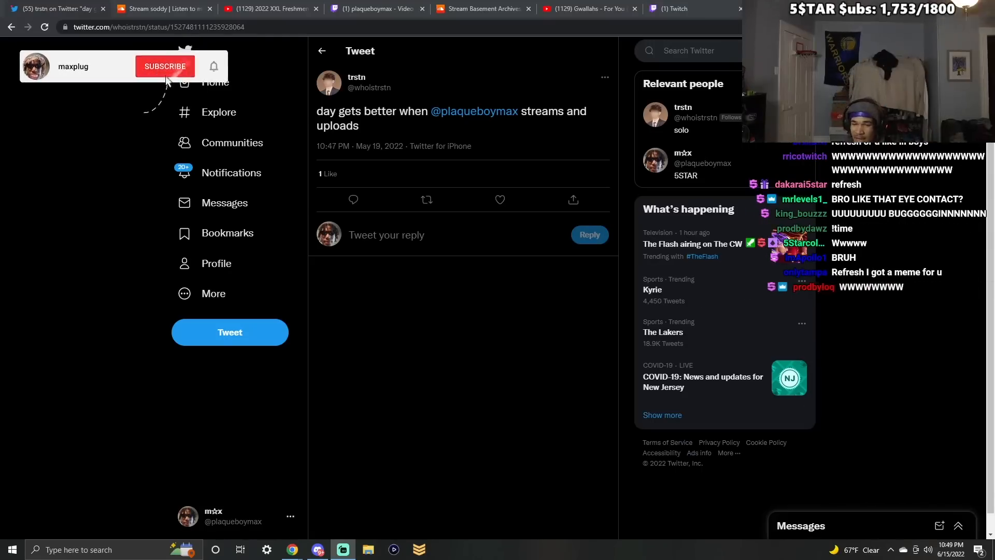
View the Kendall and Homixide kutta mocking tweets, then switch to the YouTube rapper tier list comments
{"action": "left_click", "coordinate": [165, 66]}
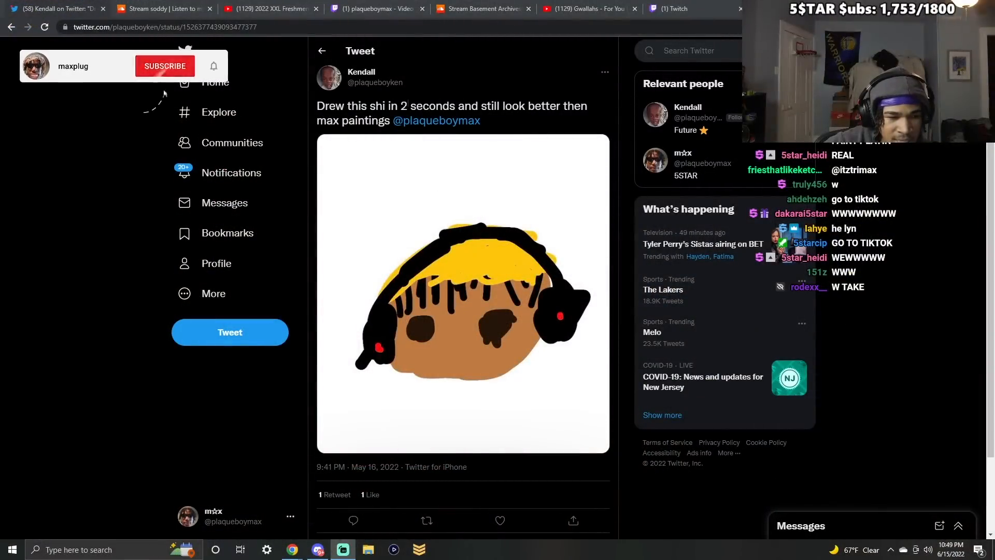
{"action": "left_click", "coordinate": [165, 65]}
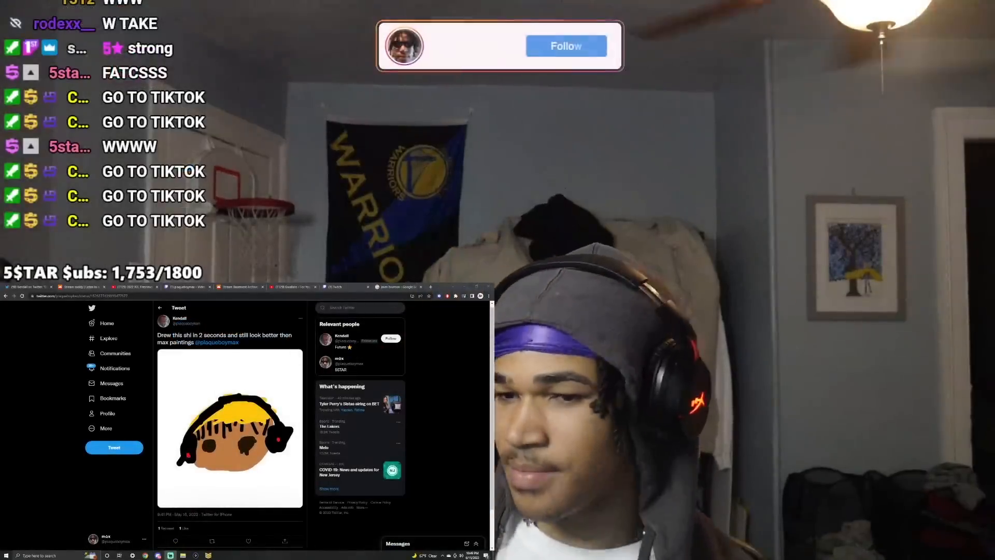
{"action": "left_click", "coordinate": [565, 45]}
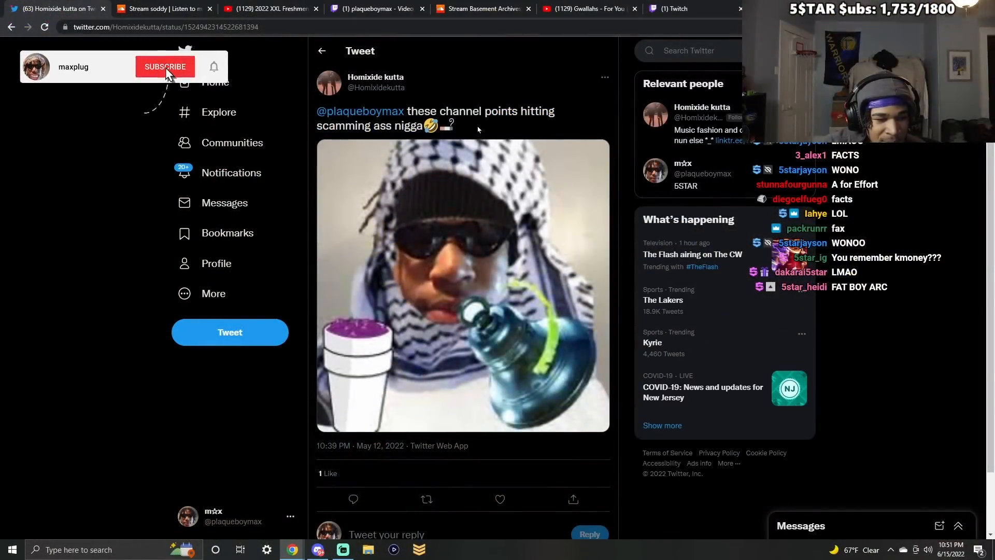
{"action": "left_click", "coordinate": [165, 66]}
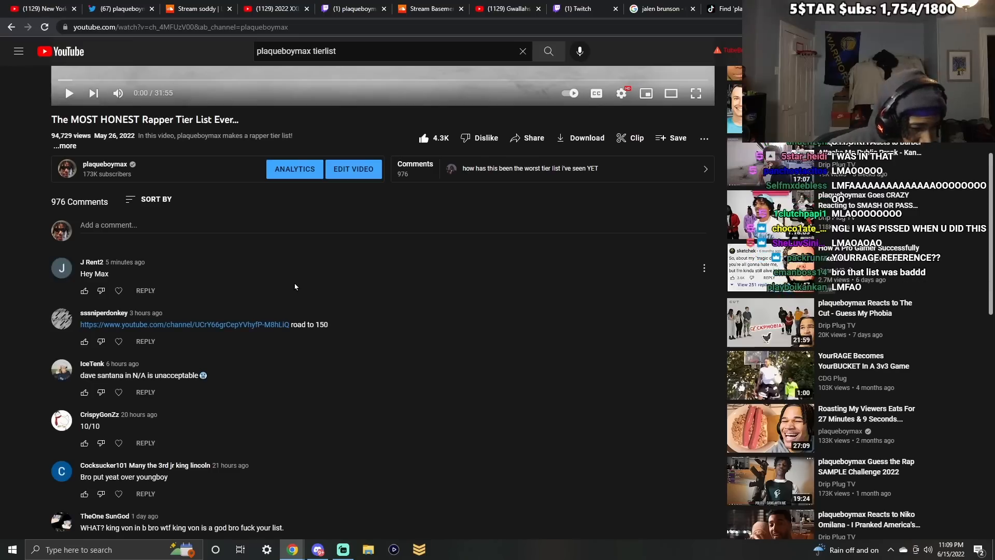
{"action": "scroll", "scroll_direction": "down", "scroll_amount": 3}
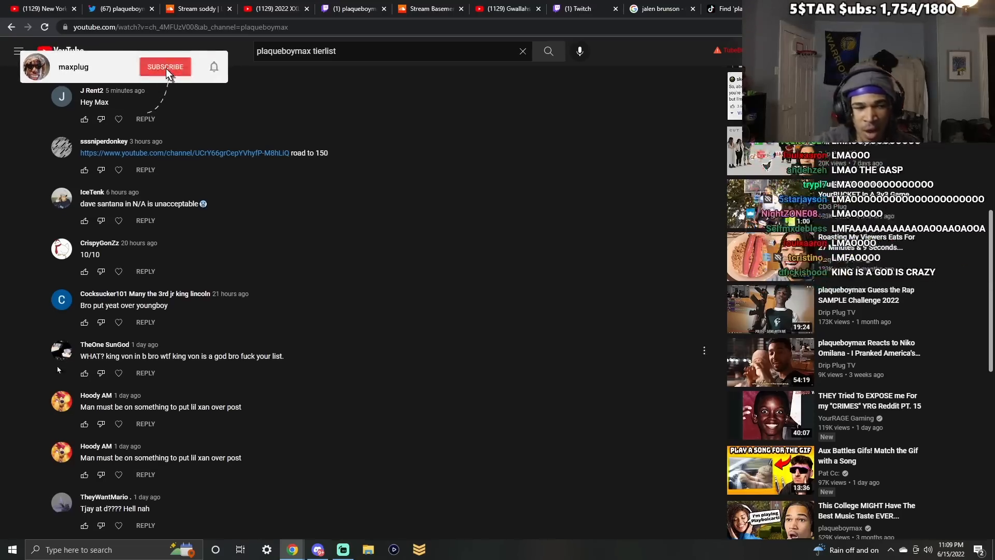
{"action": "left_click", "coordinate": [165, 67]}
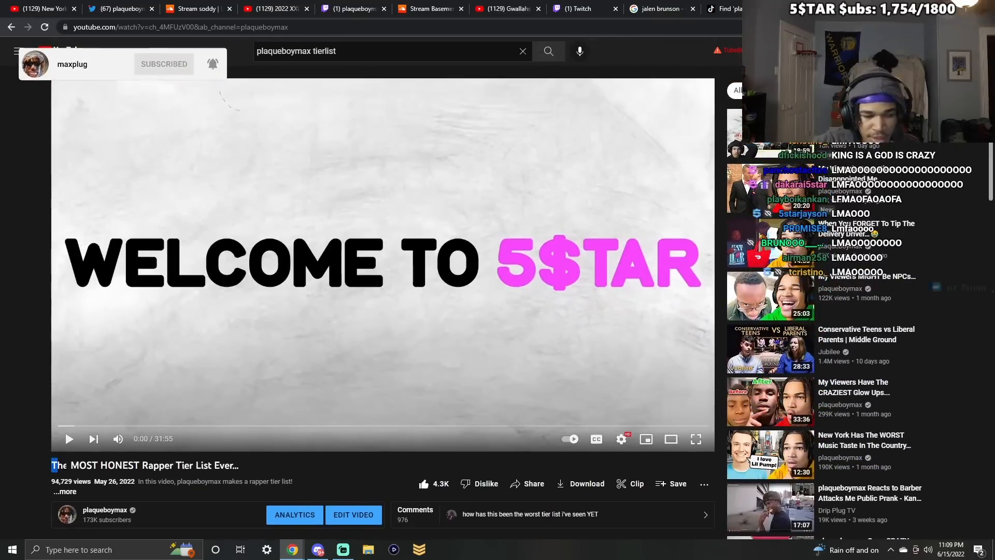
{"action": "scroll", "scroll_direction": "down", "scroll_amount": 3}
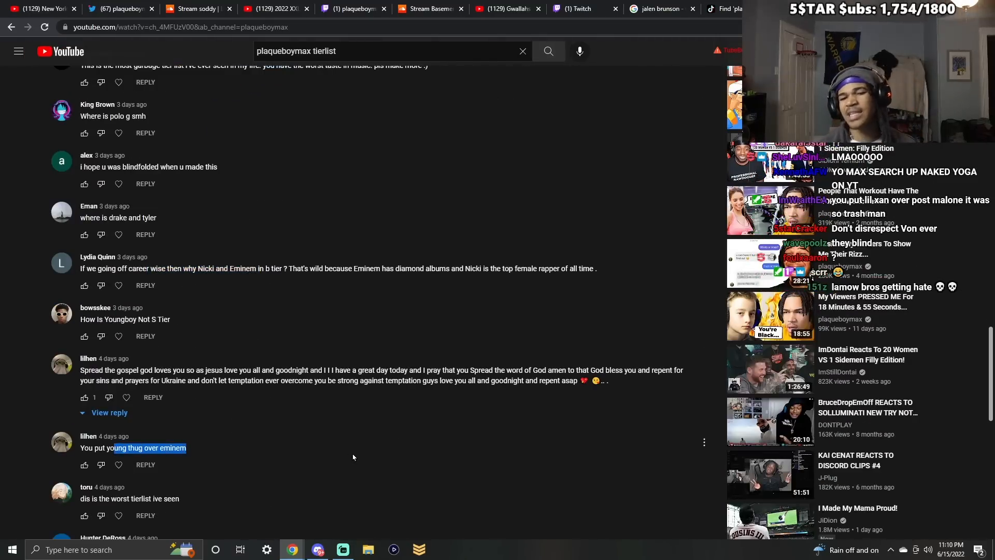
{"action": "scroll", "scroll_direction": "down", "scroll_amount": 3}
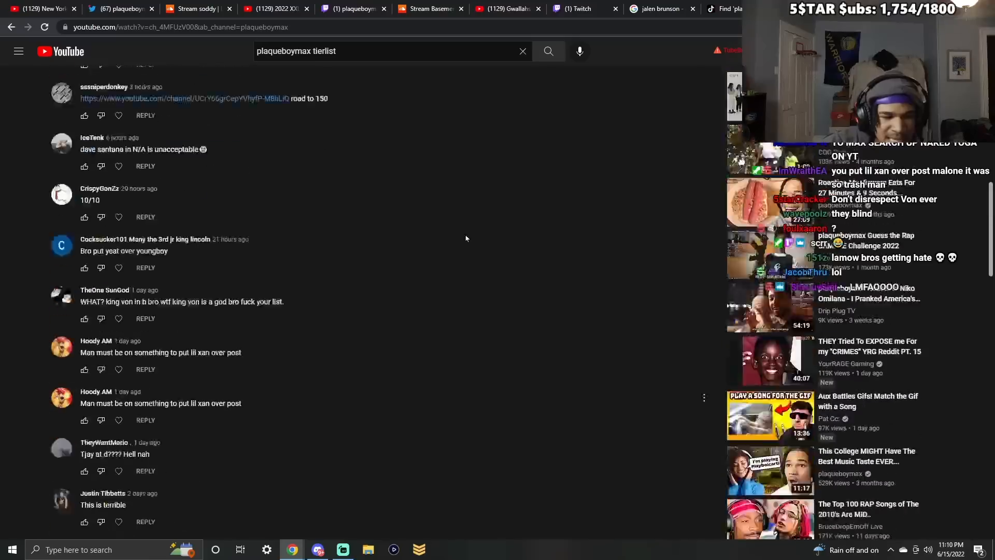